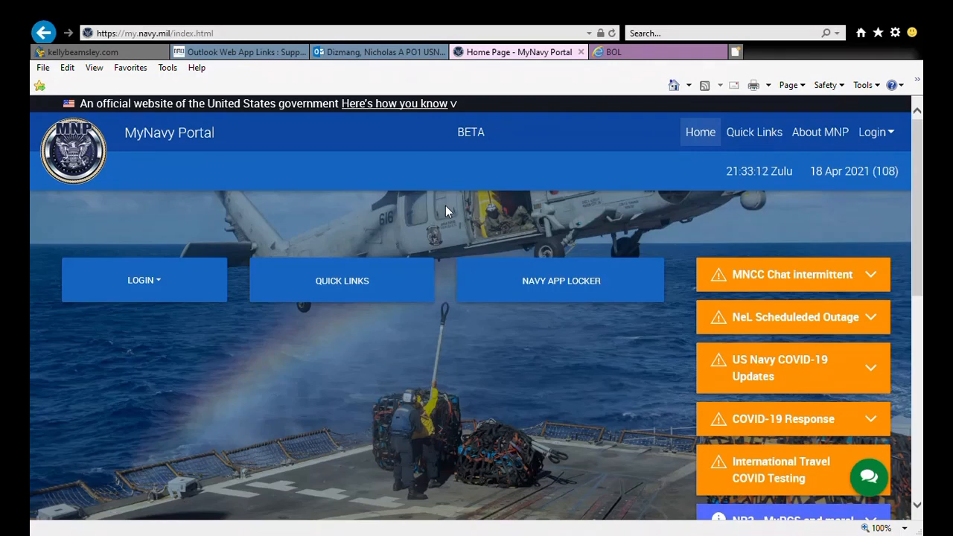
{"action": "mouse_move", "coordinate": [417, 218]}
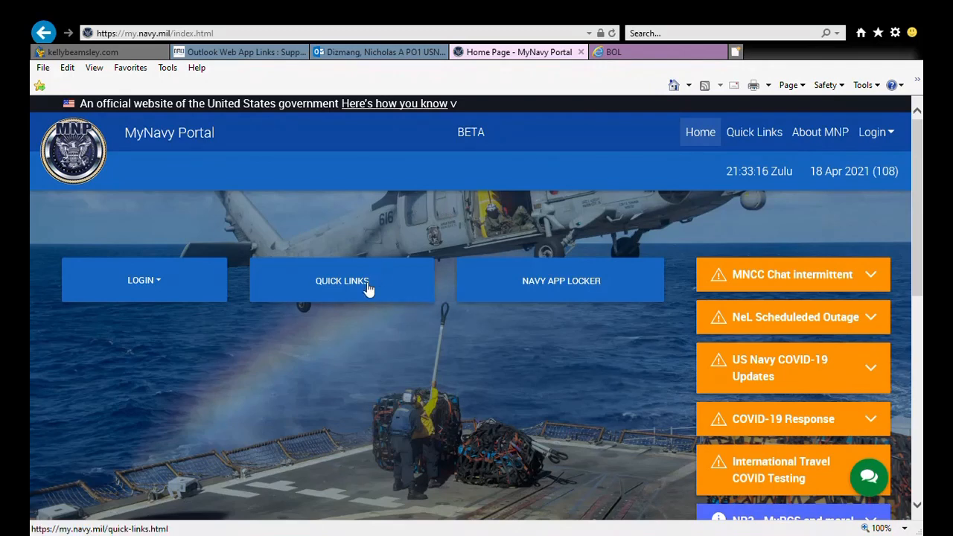
Step: Go to Quick Links and scroll to the BOL entry with its BUPERS Online description
{"action": "left_click", "coordinate": [343, 280]}
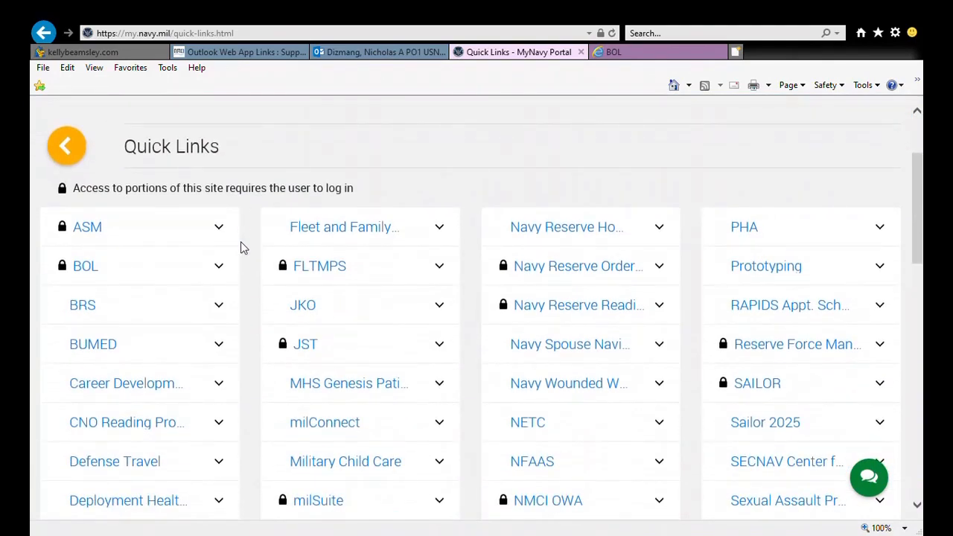
{"action": "scroll", "scroll_direction": "down", "scroll_amount": 3}
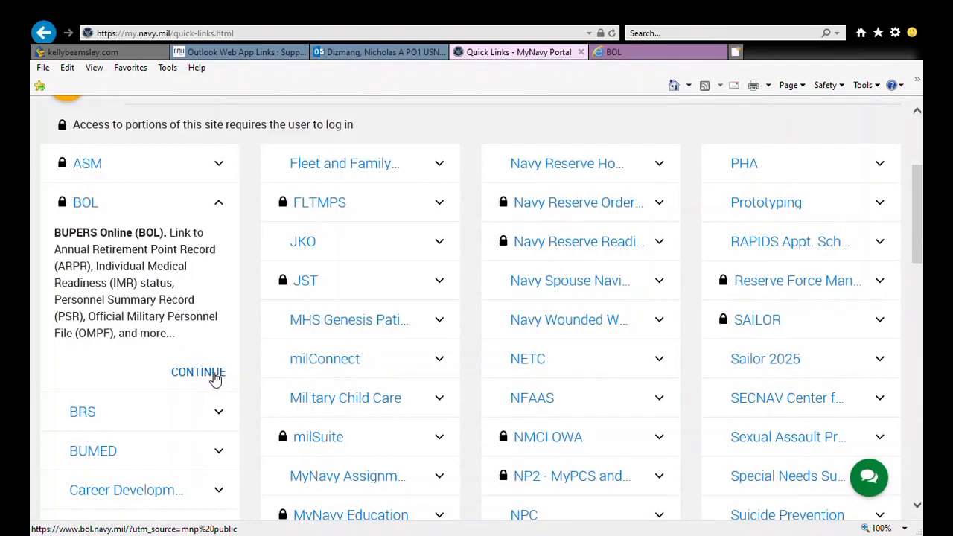
Step: Continue into BUPERS Online and launch ARPR/ASOSH Online from the application menu
{"action": "left_click", "coordinate": [198, 372]}
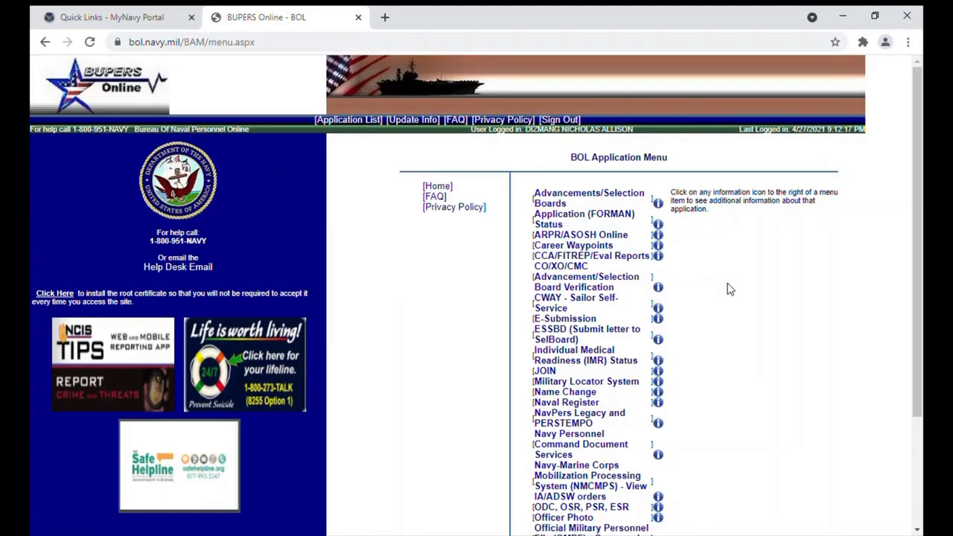
{"action": "mouse_move", "coordinate": [727, 218]}
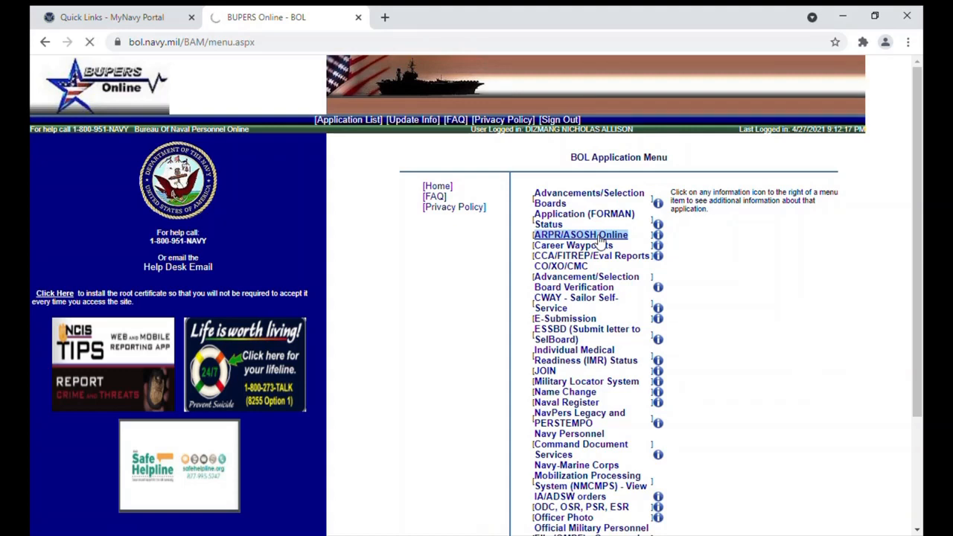
{"action": "left_click", "coordinate": [581, 235]}
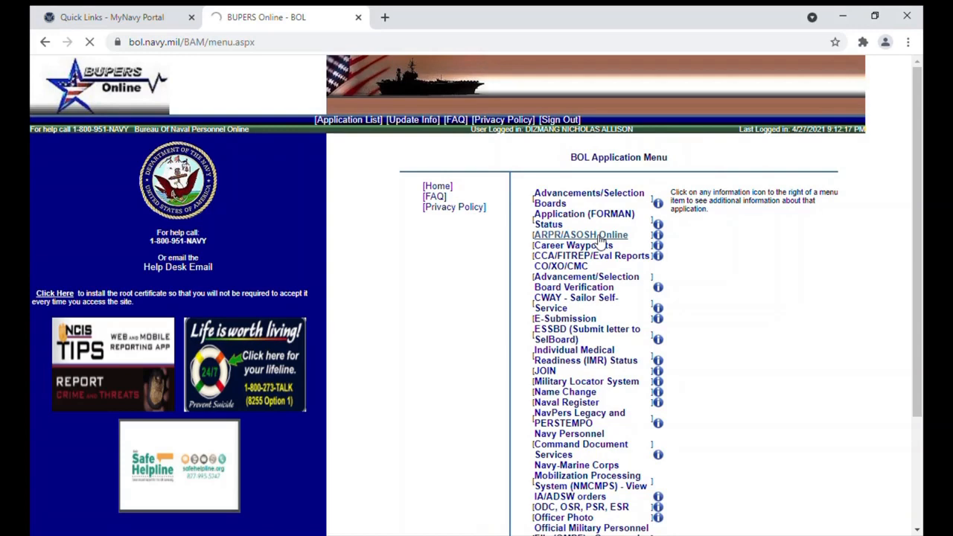
{"action": "left_click", "coordinate": [580, 235]}
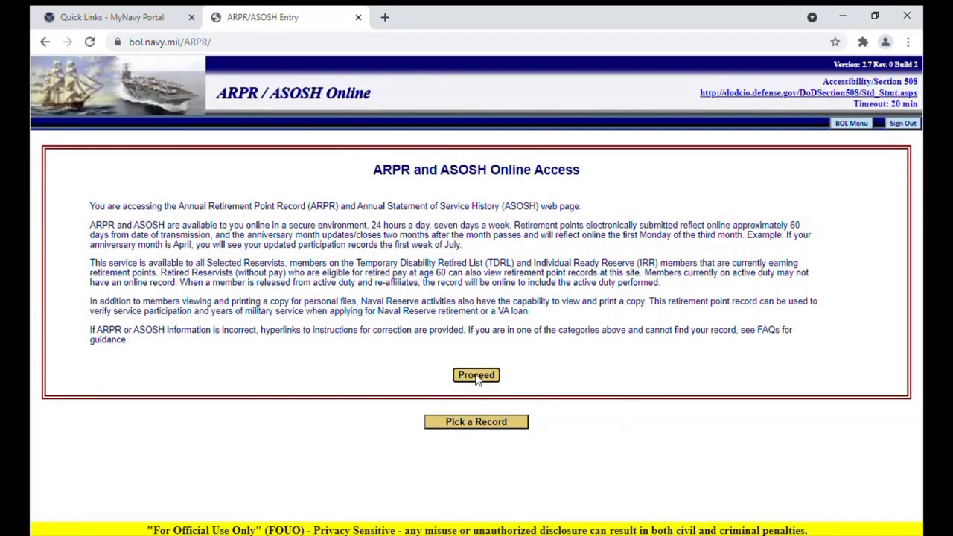
Step: Proceed past the ARPR/ASOSH access notice to the retirement point record, then return to the BOL menu
{"action": "left_click", "coordinate": [476, 376]}
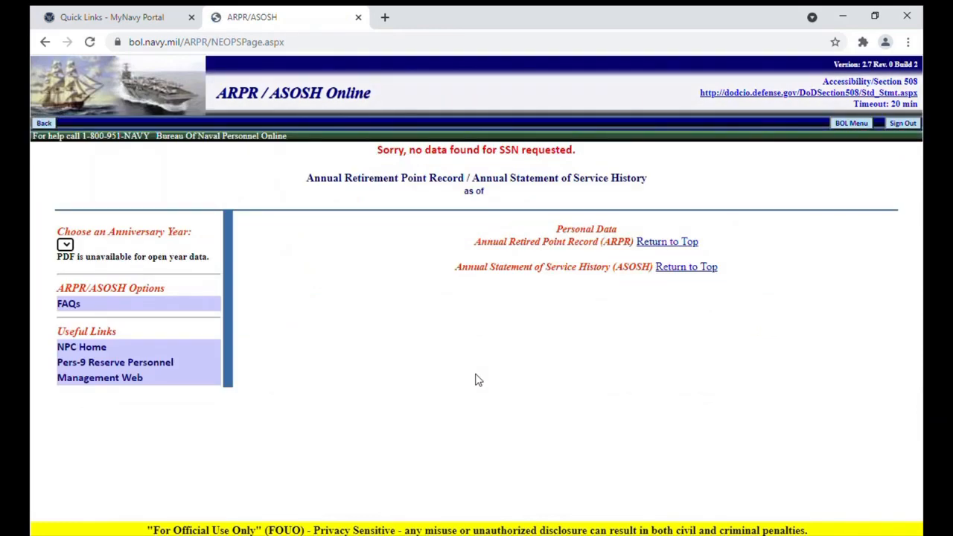
{"action": "mouse_move", "coordinate": [742, 256]}
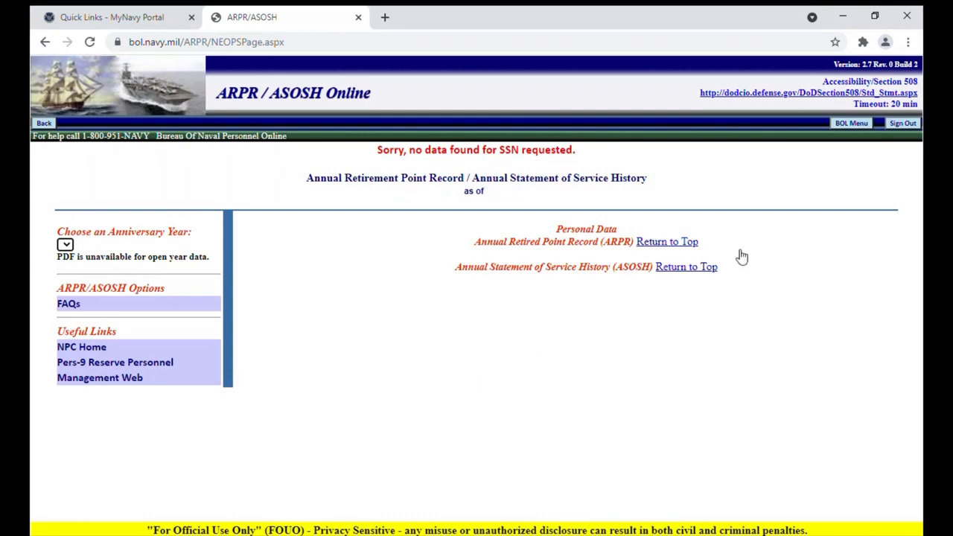
{"action": "mouse_move", "coordinate": [849, 126]}
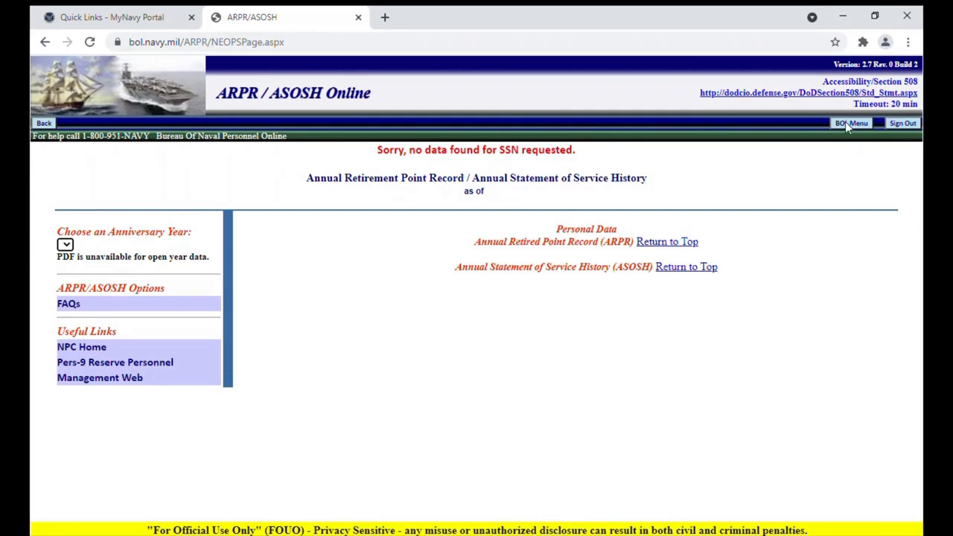
{"action": "left_click", "coordinate": [851, 122]}
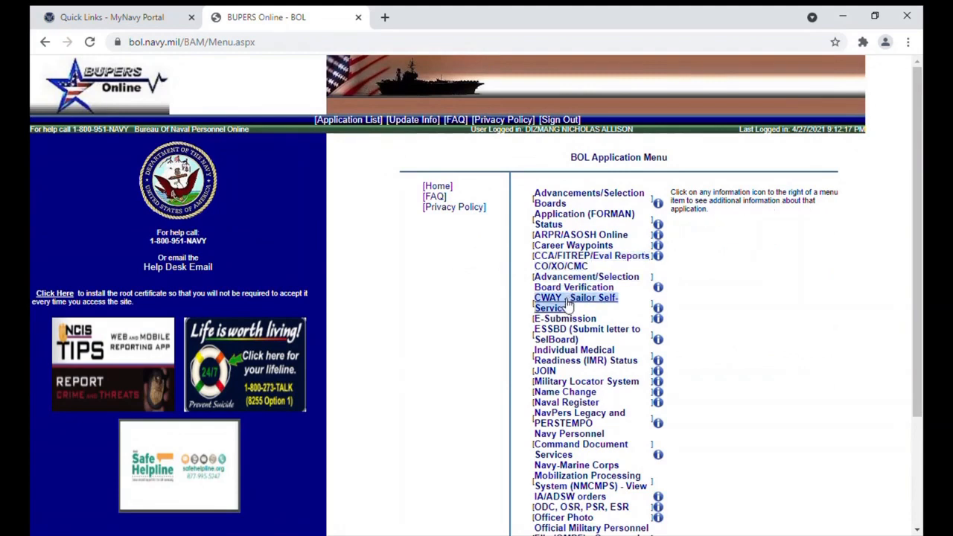
{"action": "mouse_move", "coordinate": [572, 244]}
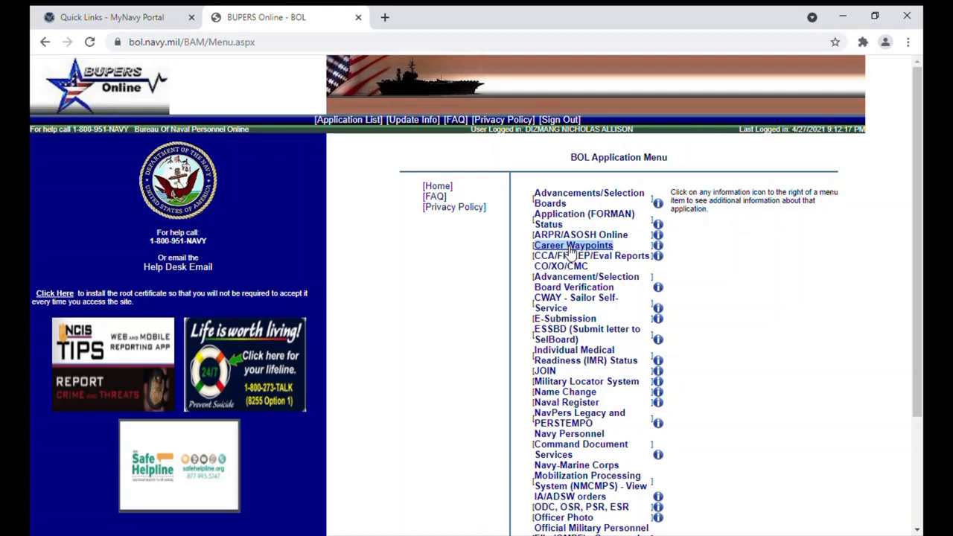
{"action": "mouse_move", "coordinate": [569, 256]}
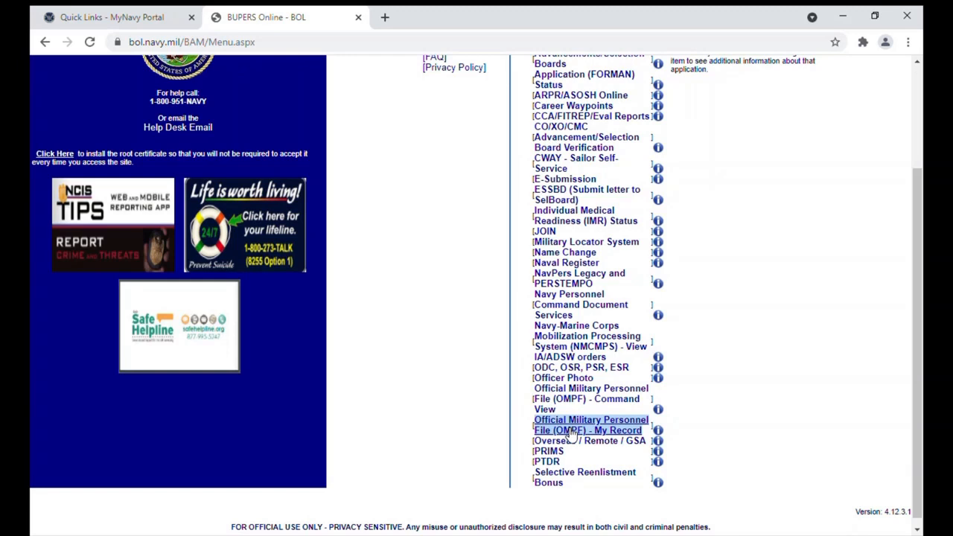
Step: Enter OMPF - My Record, consent to the records-protection terms, and show the OMPF Documents list
{"action": "left_click", "coordinate": [589, 424]}
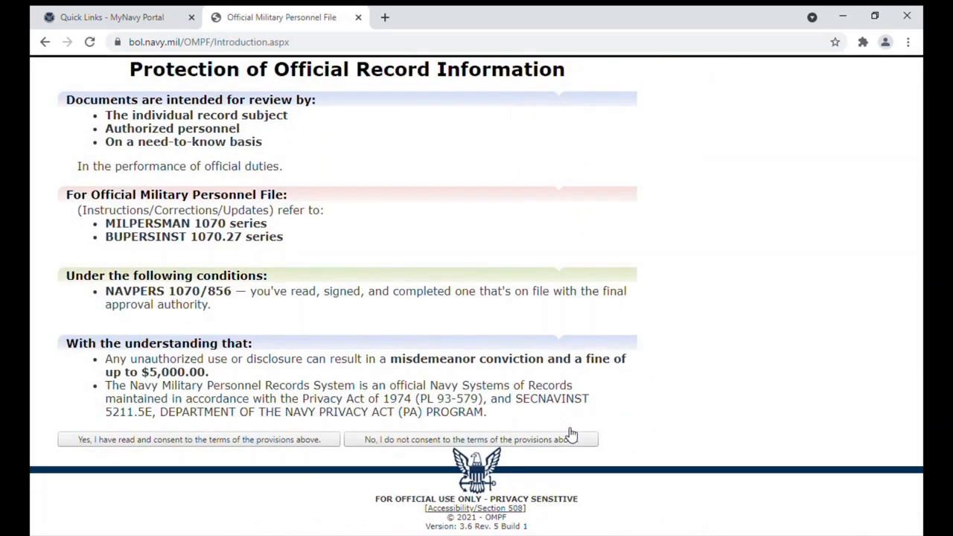
{"action": "left_click", "coordinate": [200, 439]}
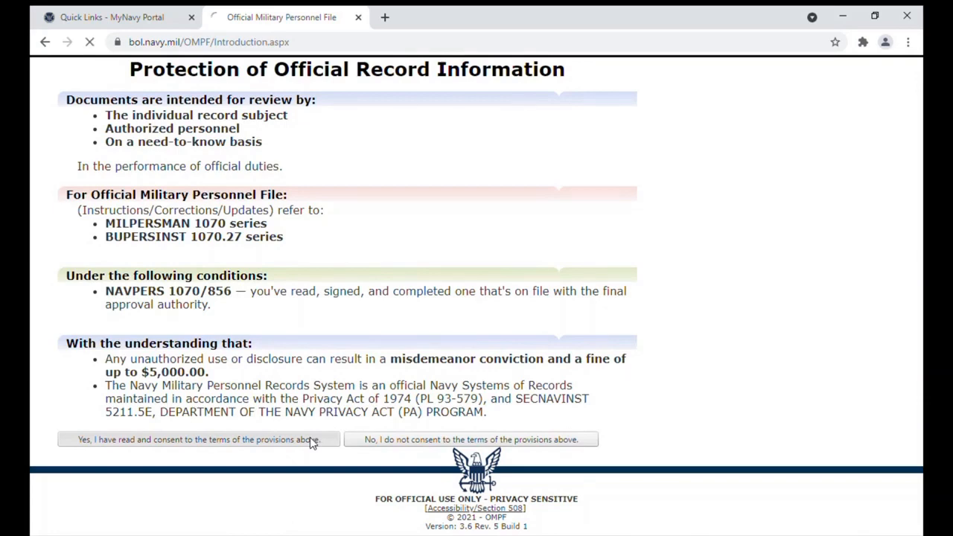
{"action": "left_click", "coordinate": [197, 440]}
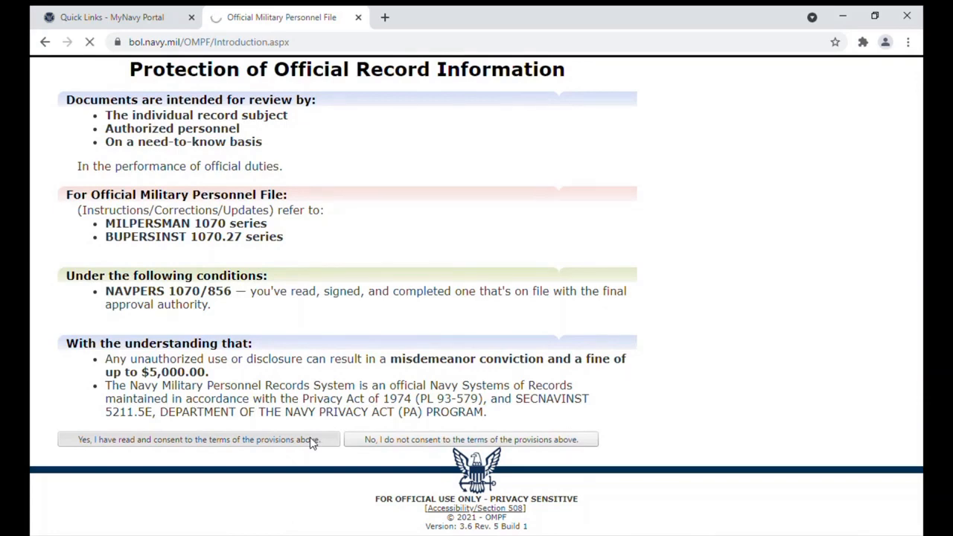
{"action": "left_click", "coordinate": [200, 439]}
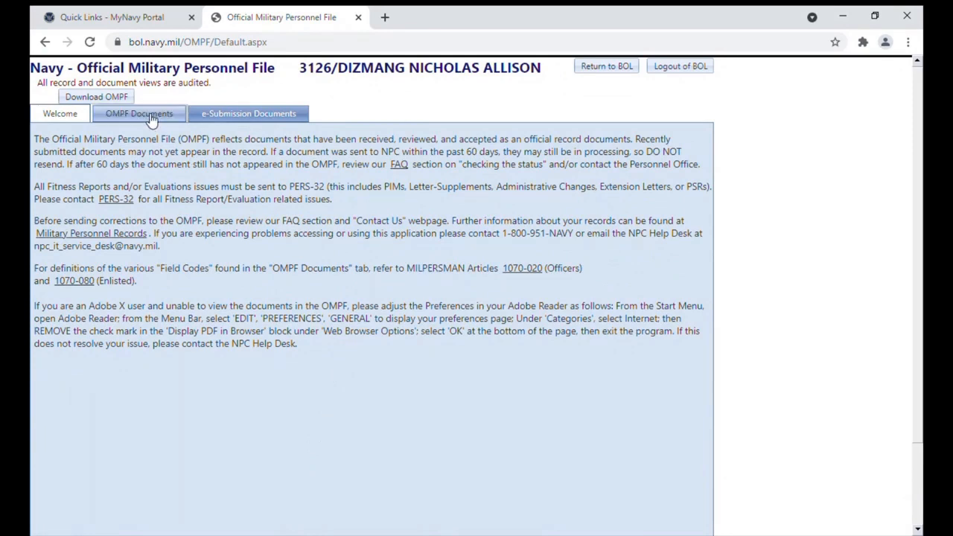
{"action": "left_click", "coordinate": [139, 113]}
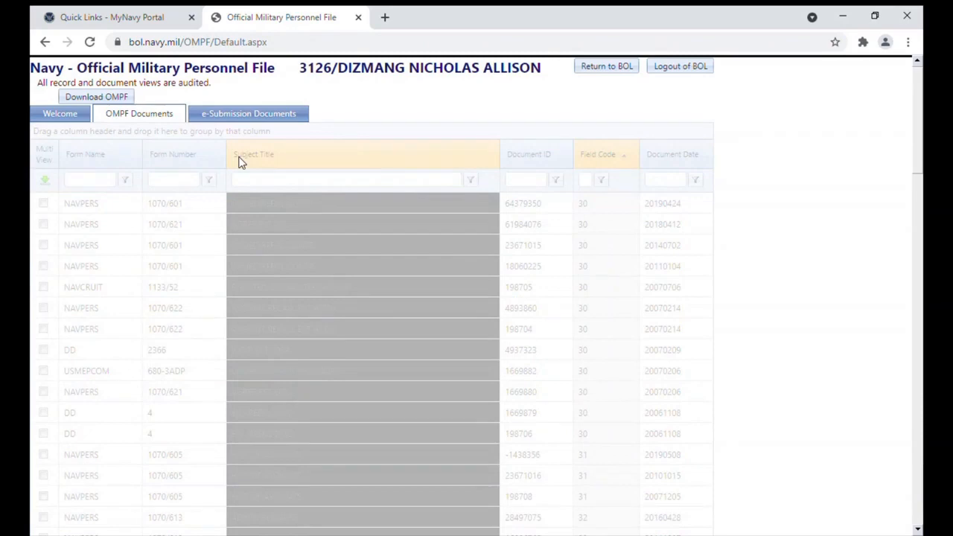
{"action": "mouse_move", "coordinate": [296, 161]}
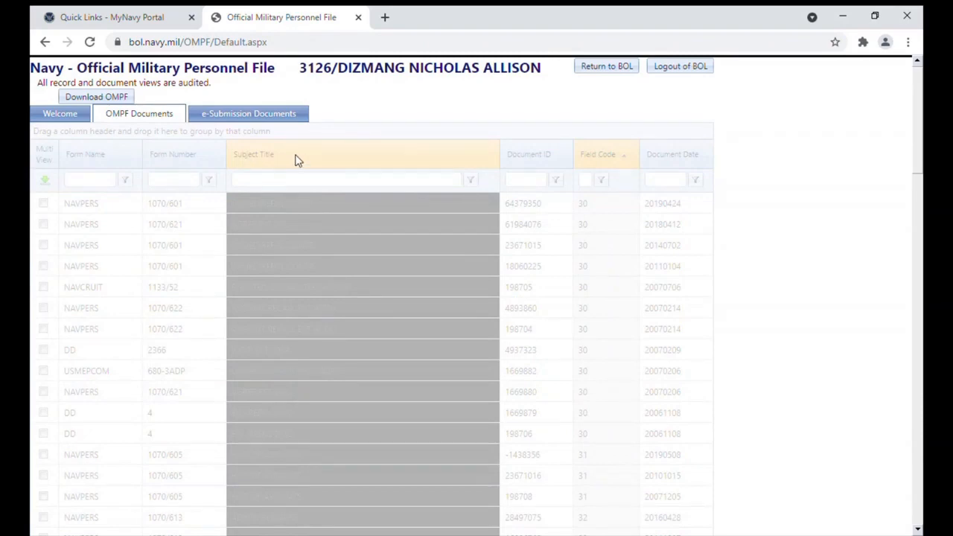
Step: Sort the OMPF documents by Subject Title, scroll through them, then return to BOL
{"action": "left_click", "coordinate": [256, 153]}
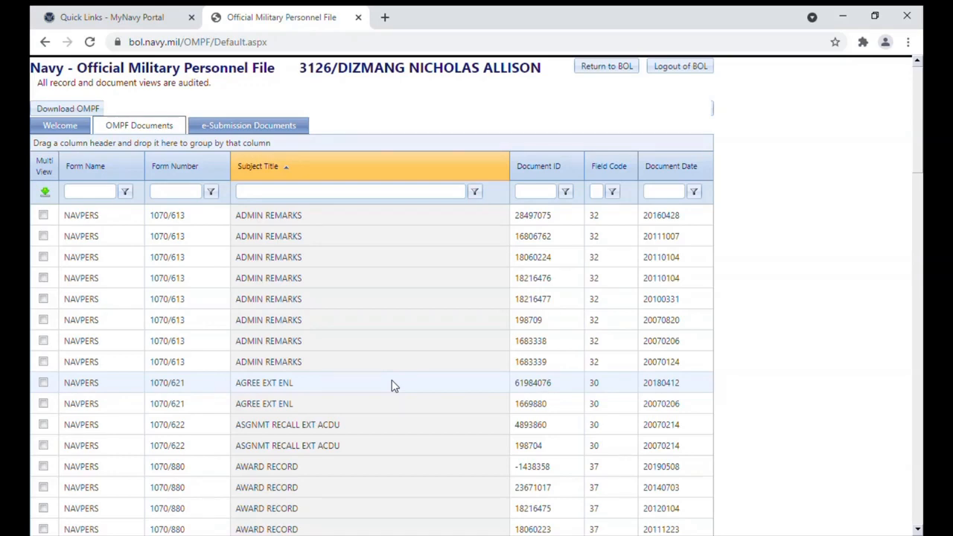
{"action": "scroll", "scroll_direction": "down", "scroll_amount": 3}
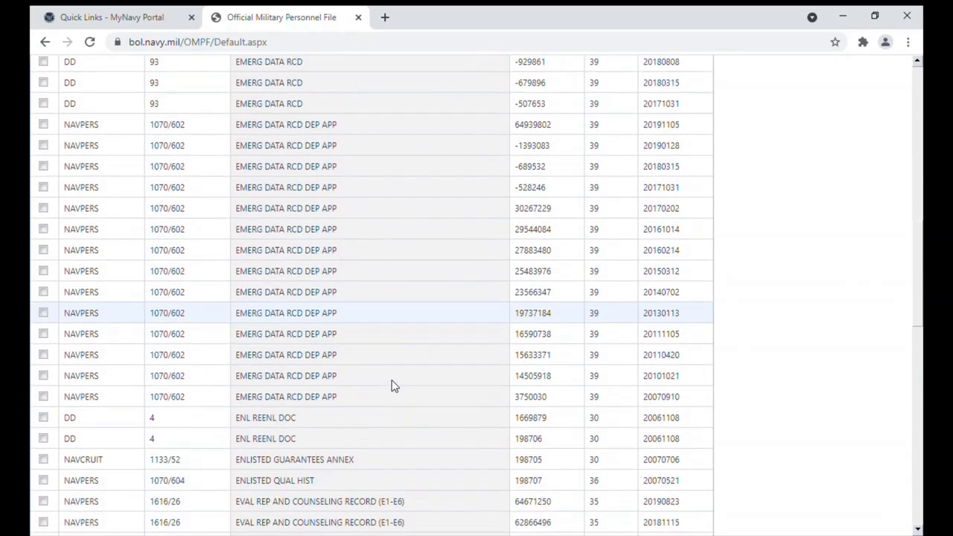
{"action": "scroll", "scroll_direction": "down", "scroll_amount": 3}
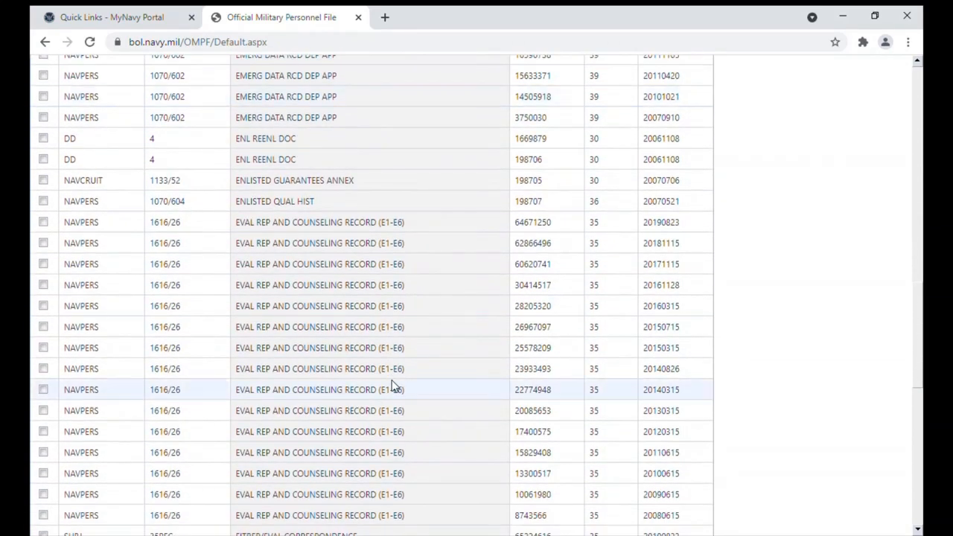
{"action": "scroll", "scroll_direction": "down", "scroll_amount": 3}
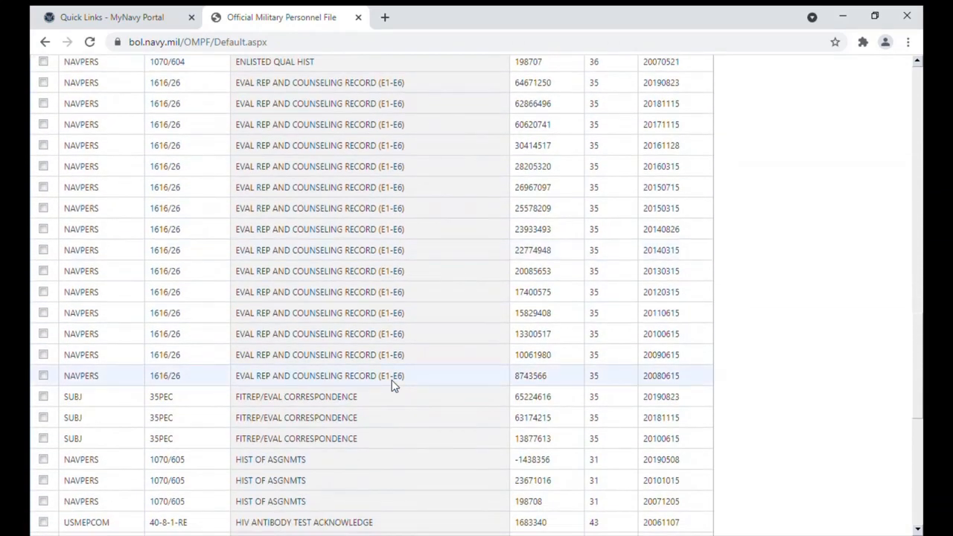
{"action": "scroll", "scroll_direction": "down", "scroll_amount": 3}
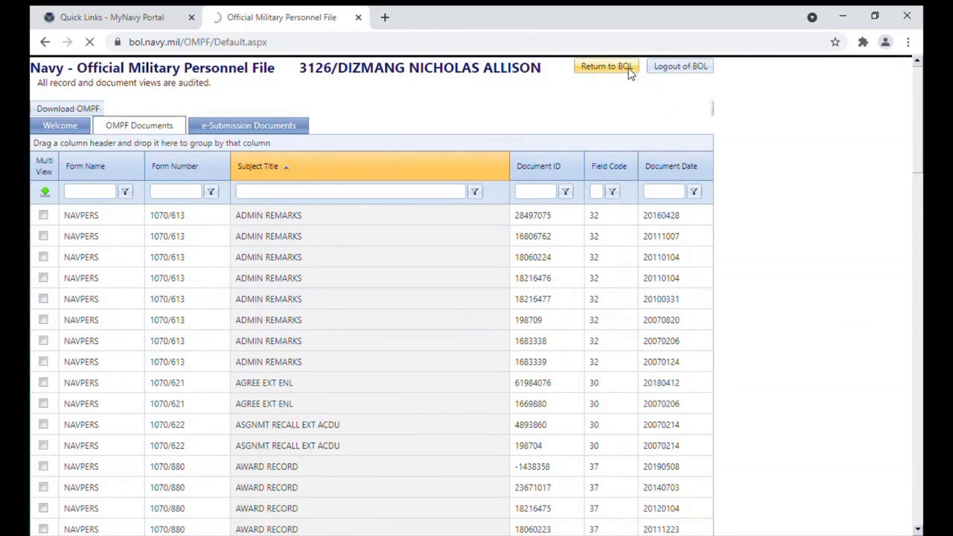
{"action": "left_click", "coordinate": [606, 65]}
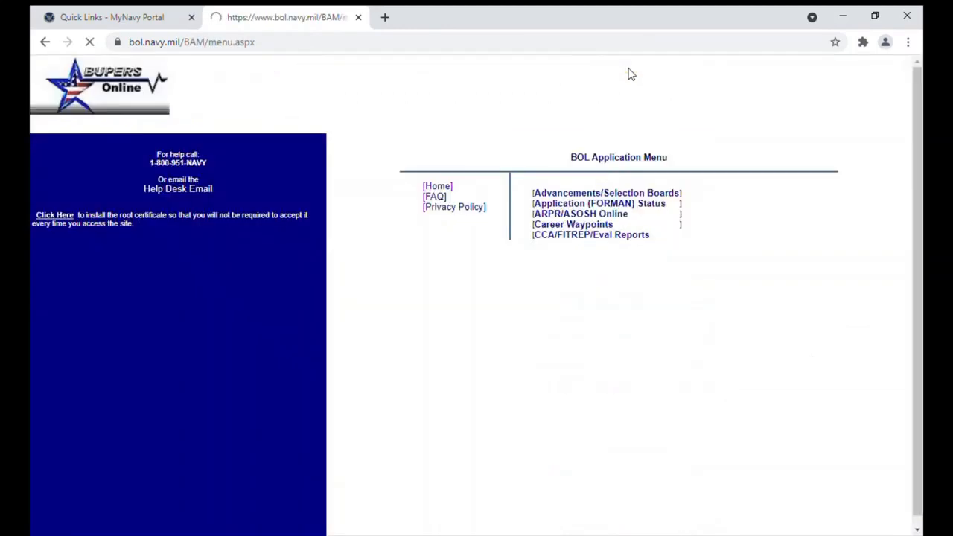